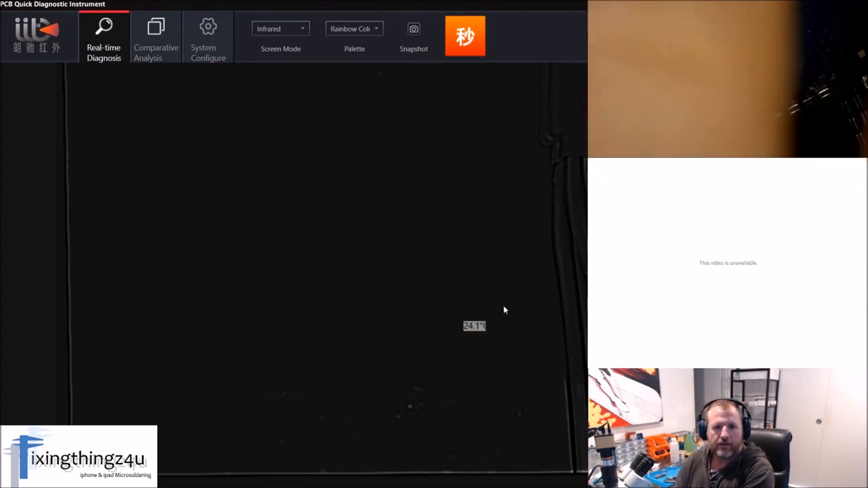
Change the thermal palette from Rainbow Colors to Rust.
left_click(354, 29)
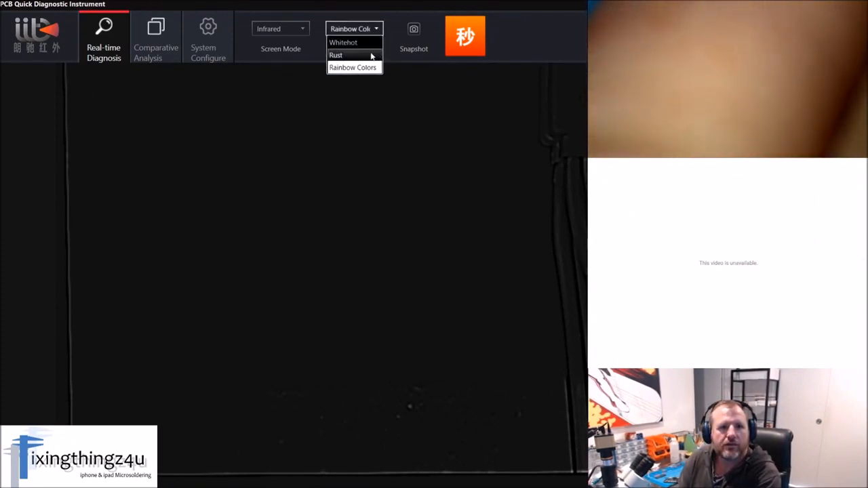
left_click(335, 55)
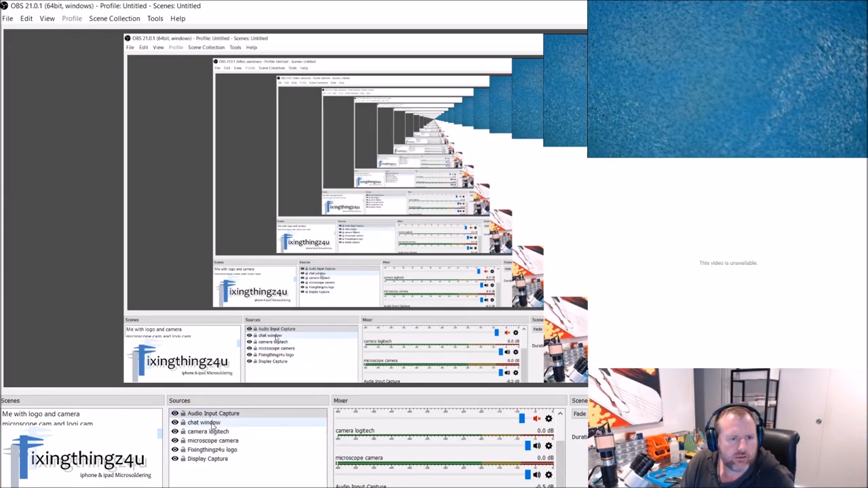
Show the Samsung capture scene and raise the Fixingthingz4u logo source to just below Display Capture.
right_click(204, 422)
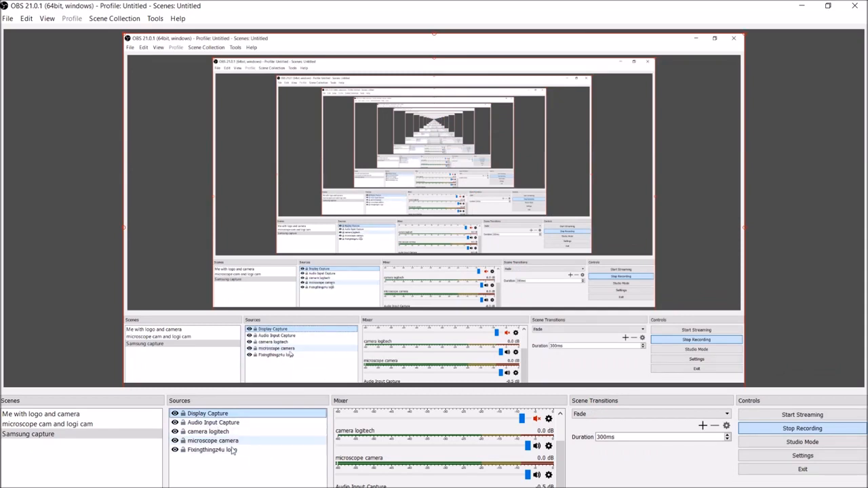
left_click(212, 450)
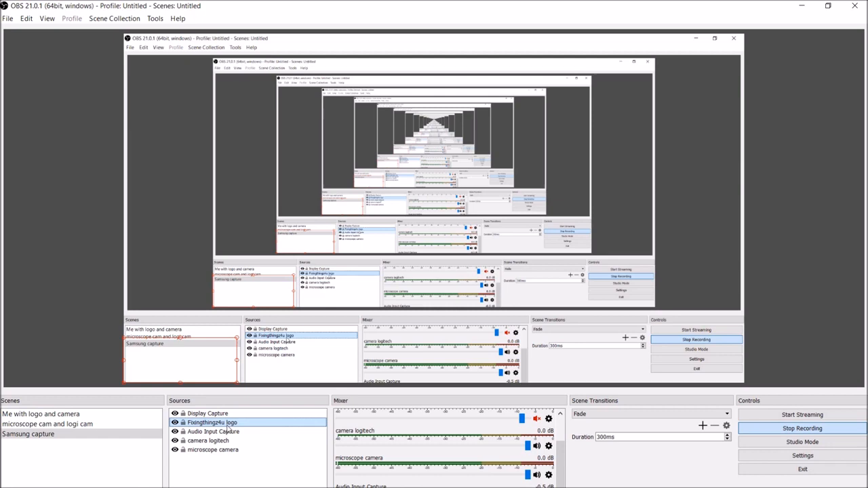
left_click(214, 413)
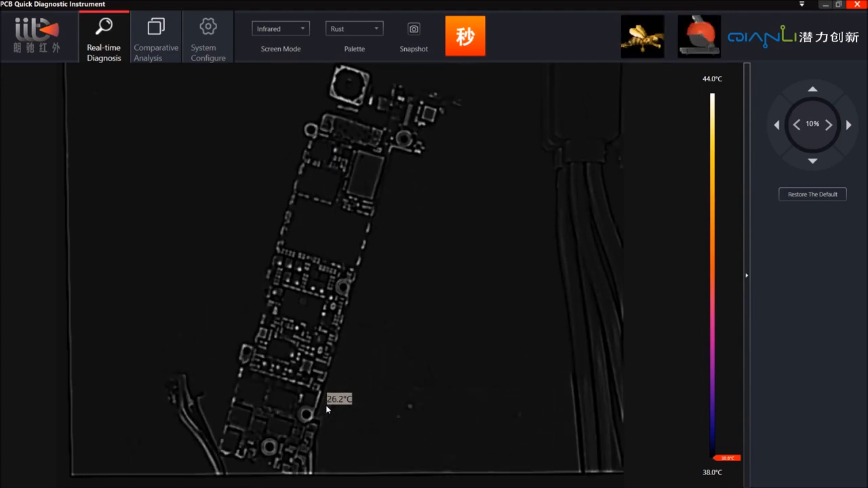
mouse_move(270, 146)
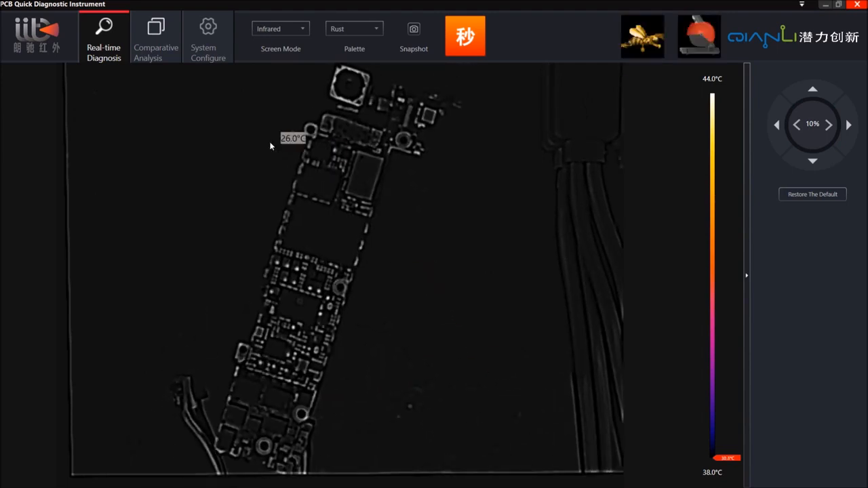
mouse_move(465, 36)
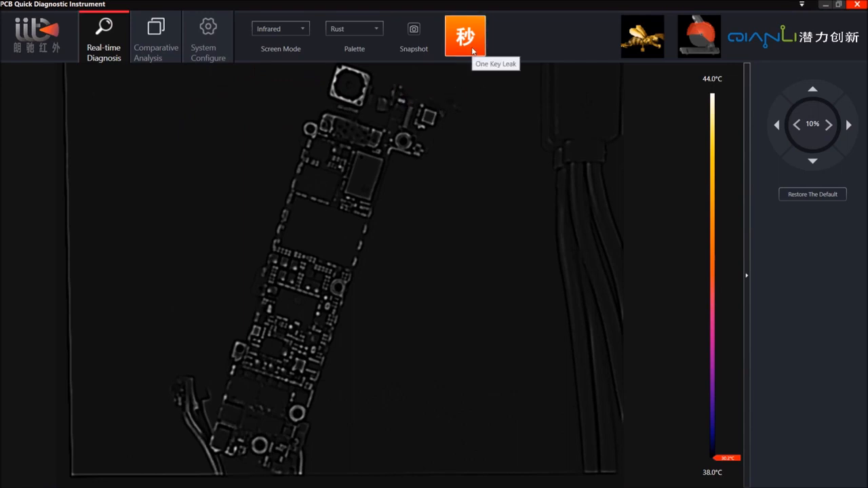
Run One Key Leak twice to isolate the ~34°C hotspot, then switch Screen Mode to Visible Light.
left_click(465, 35)
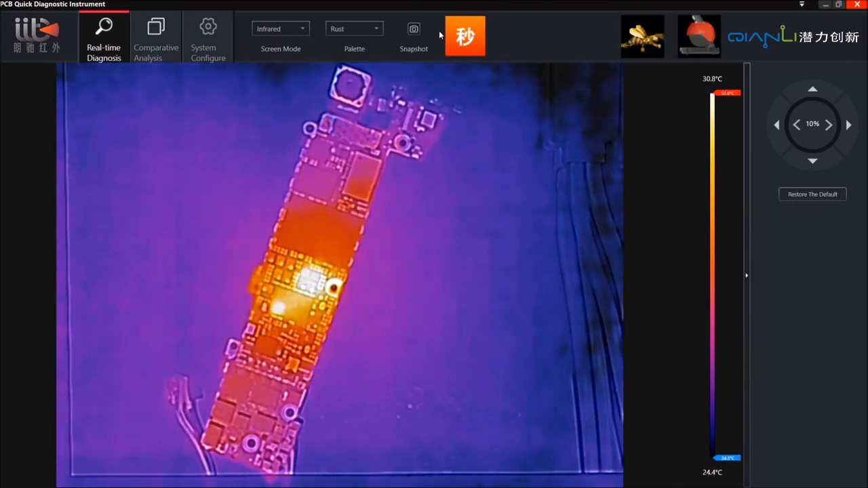
mouse_move(464, 35)
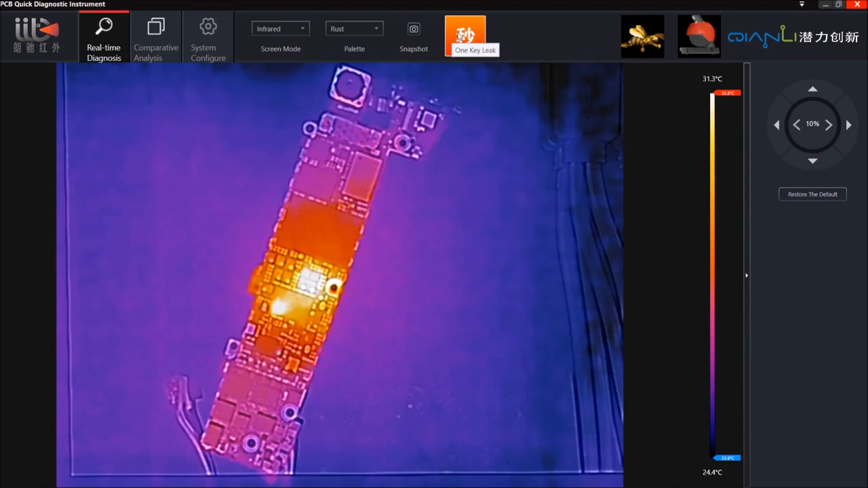
left_click(465, 35)
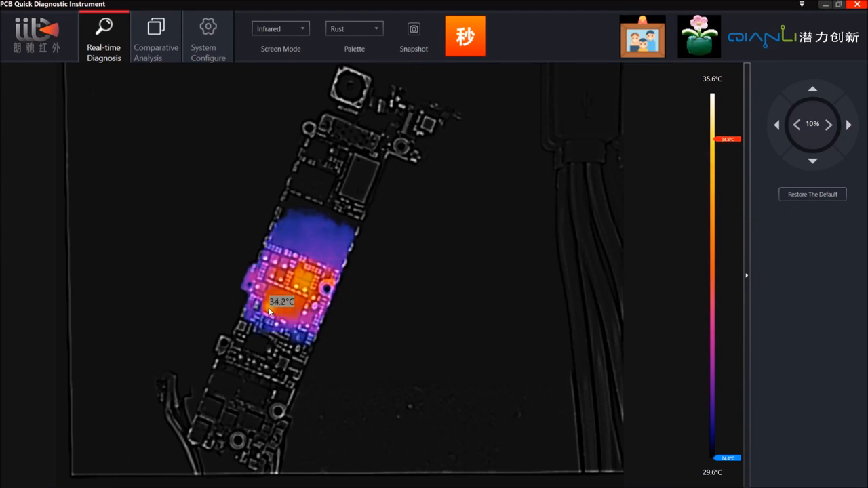
left_click(276, 28)
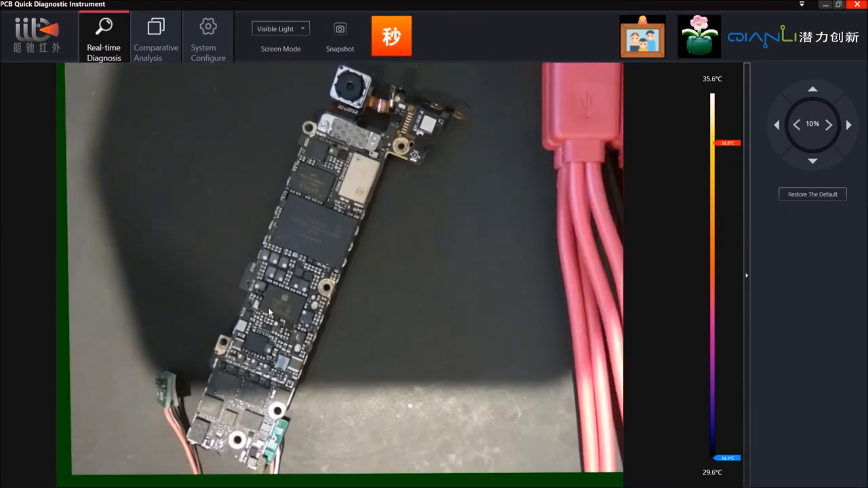
Return Screen Mode to Infrared, showing a faint ~37.6°C spot mid-board.
left_click(280, 28)
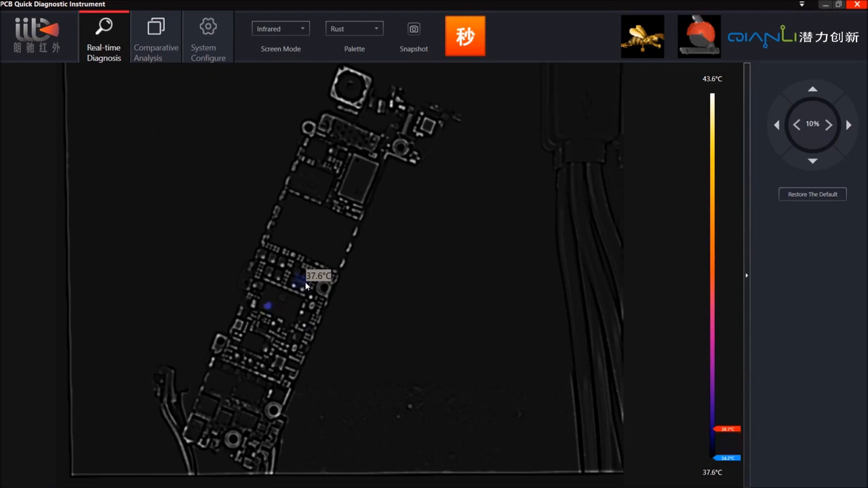
mouse_move(276, 315)
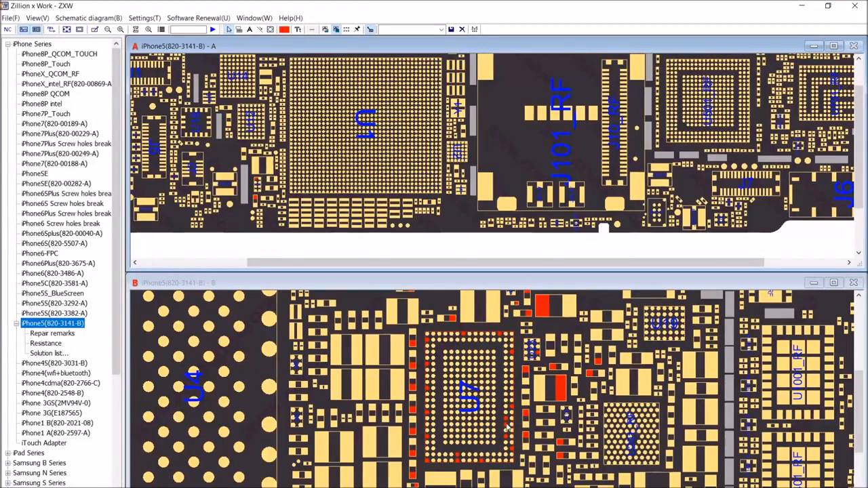
mouse_move(475, 304)
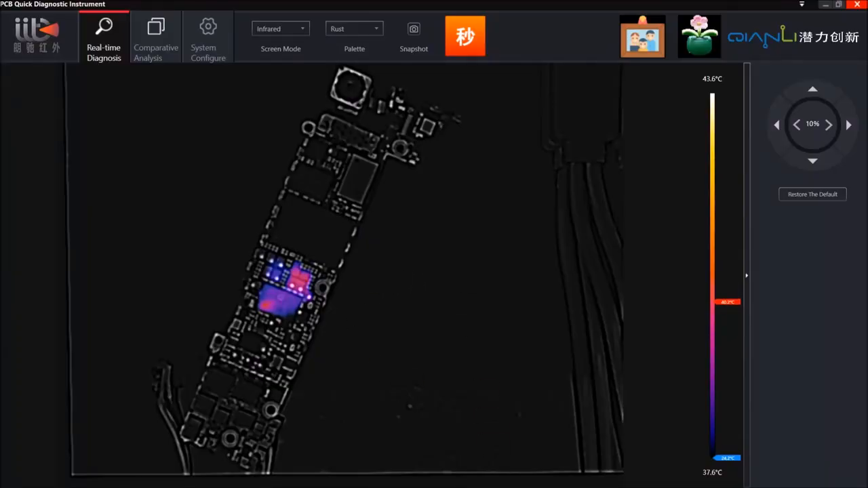
mouse_move(297, 285)
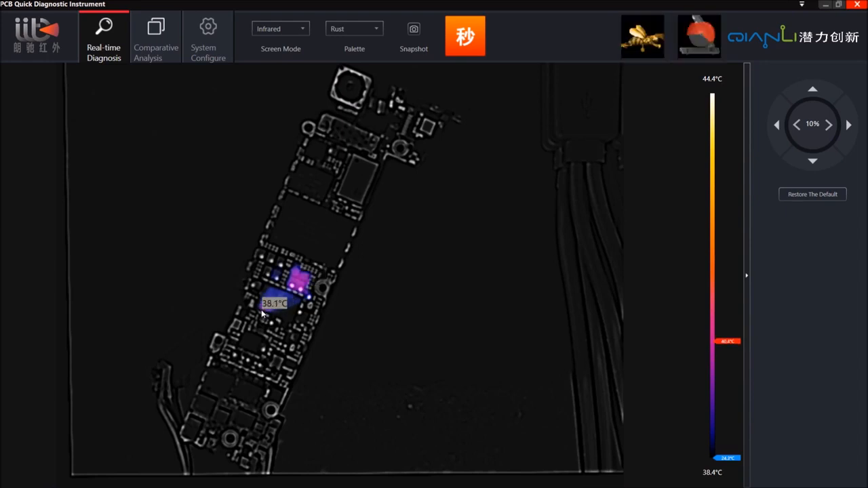
mouse_move(465, 256)
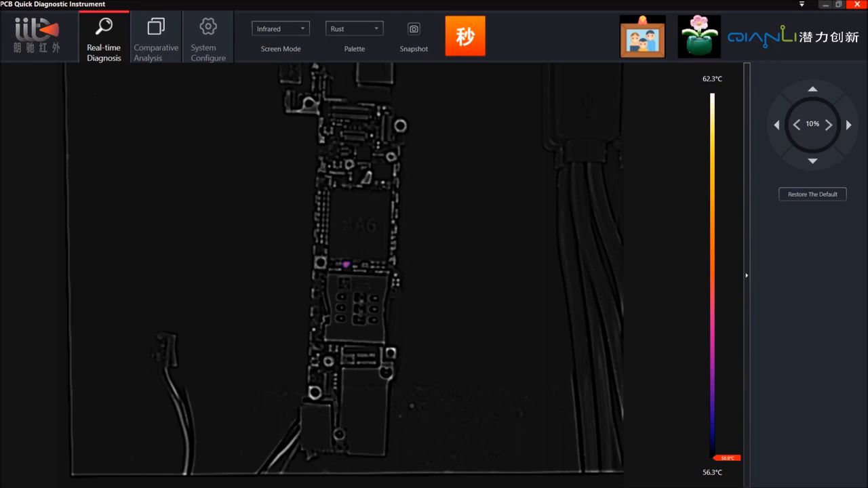
mouse_move(482, 400)
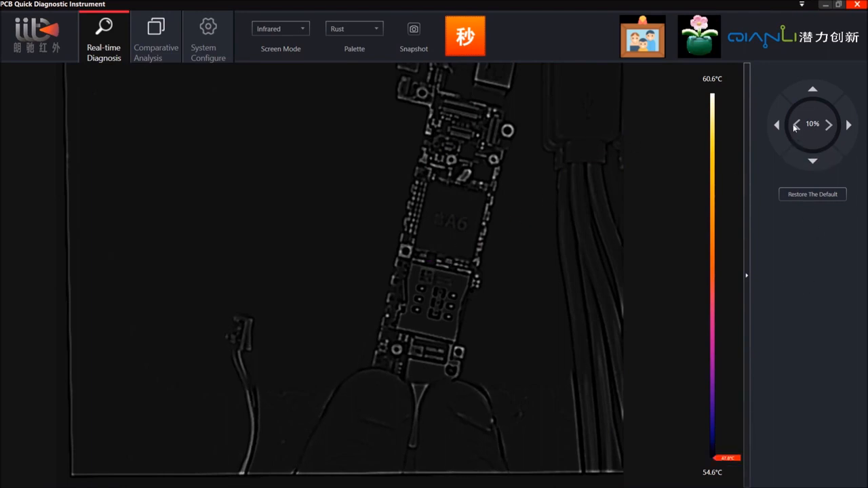
Lower the detection percentage from 10% to 0%, then back to 10%.
left_click(777, 125)
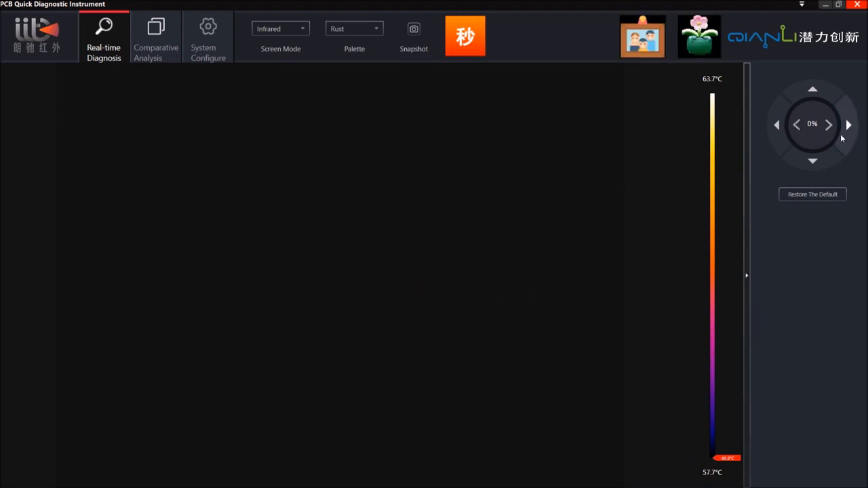
left_click(829, 124)
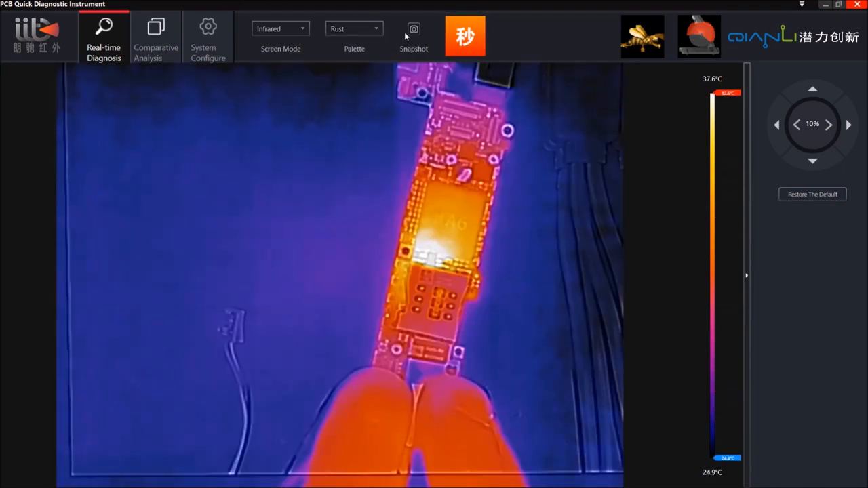
Set the palette to Whitehot to show the whole board's heat map.
left_click(375, 29)
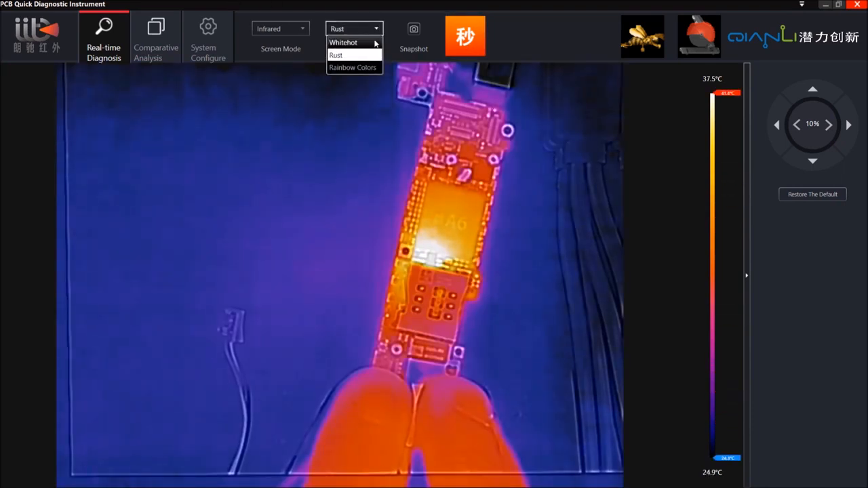
left_click(343, 42)
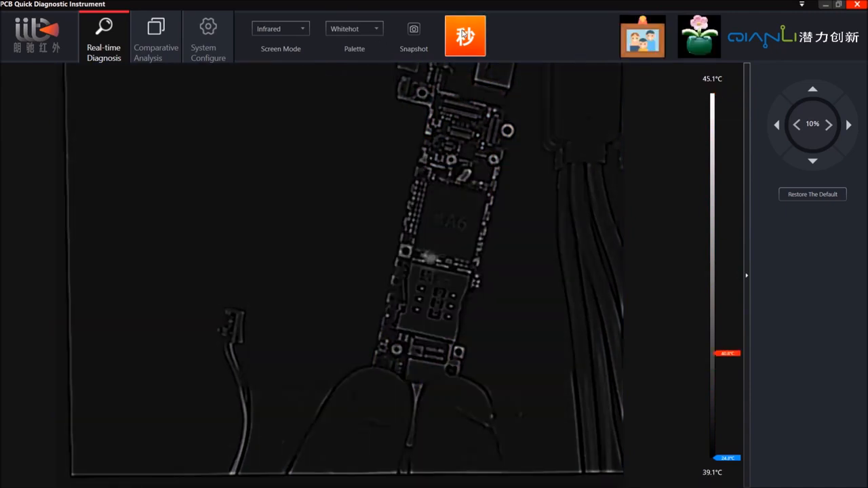
left_click(354, 28)
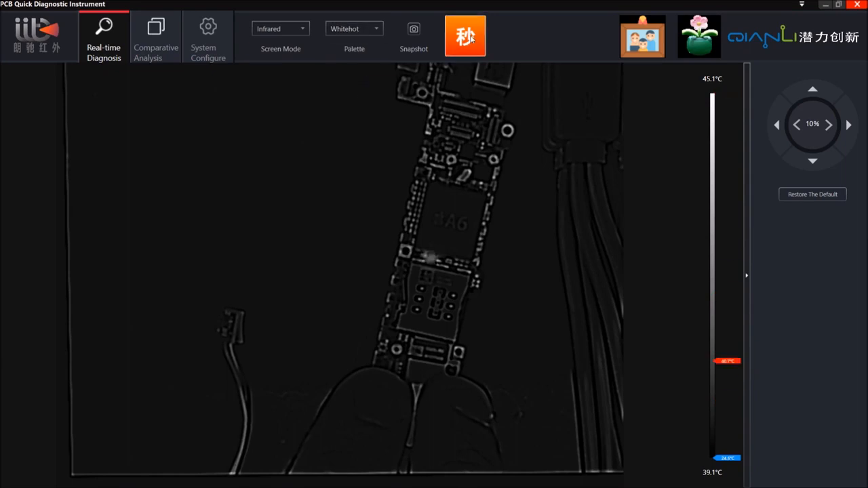
left_click(354, 29)
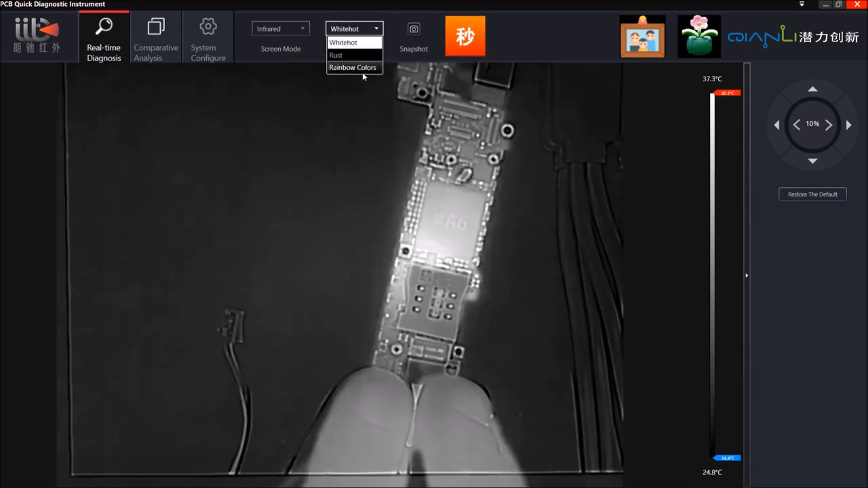
Switch to Rainbow Colors and run One Key Leak to isolate the hotspot below the A6.
left_click(351, 68)
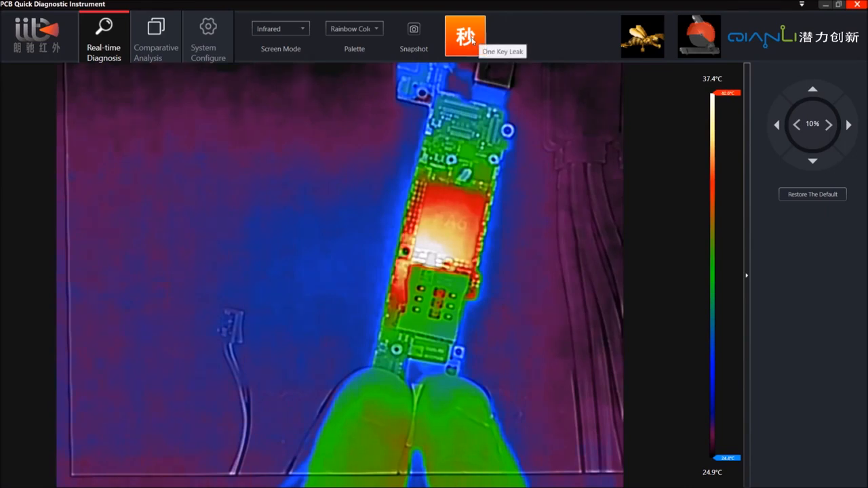
left_click(465, 36)
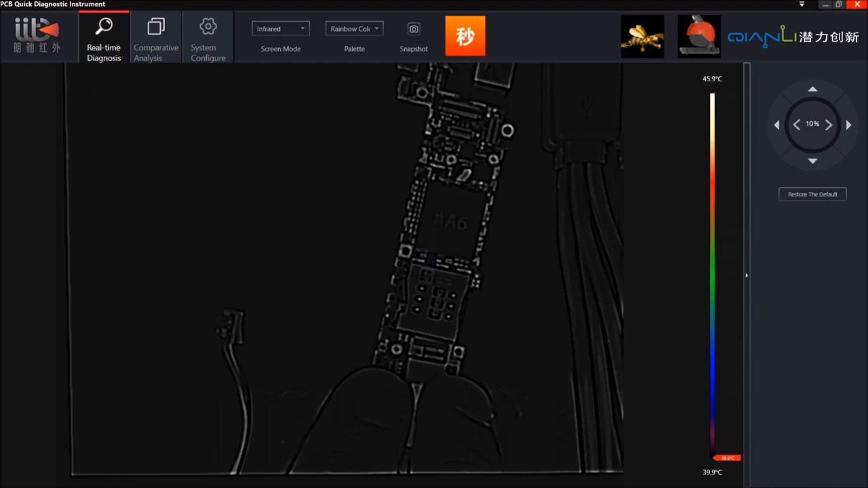
left_click(430, 257)
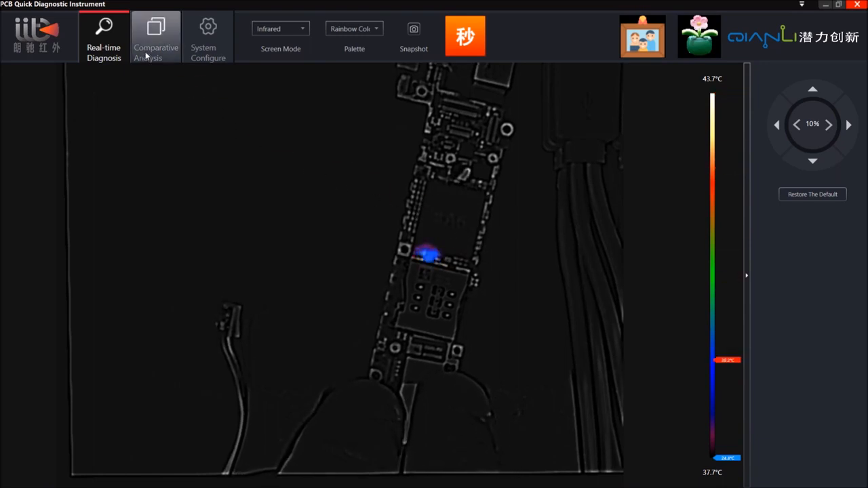
left_click(156, 37)
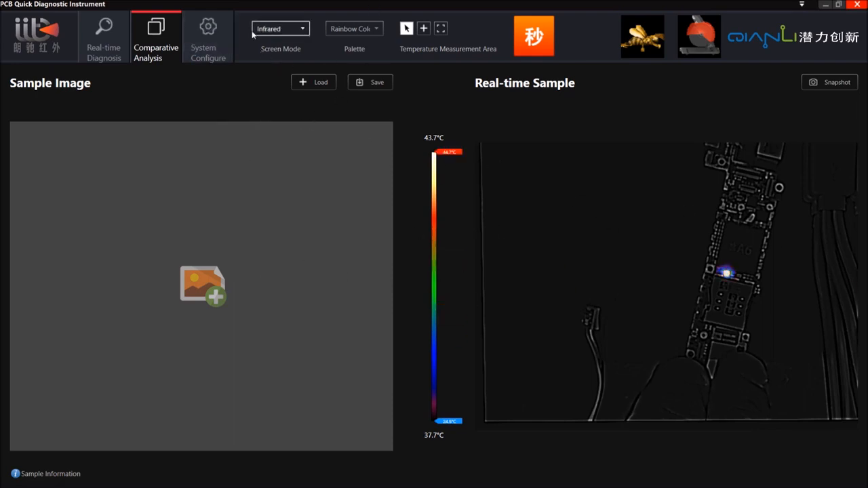
left_click(207, 37)
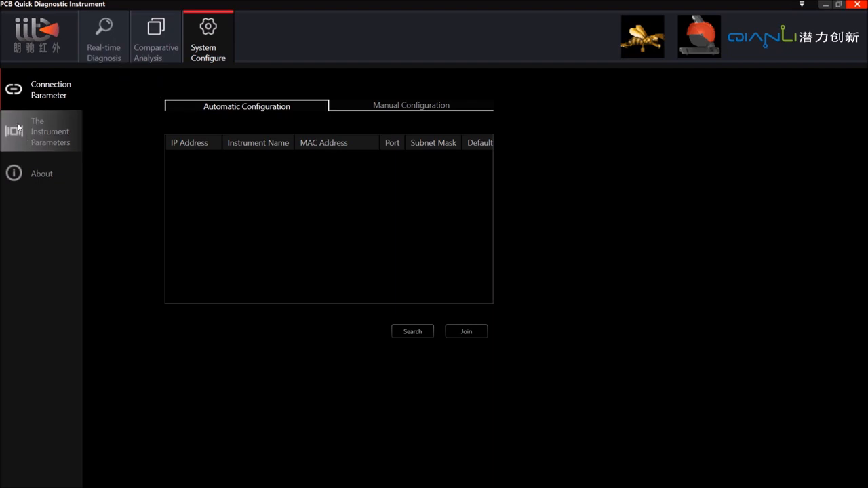
left_click(104, 37)
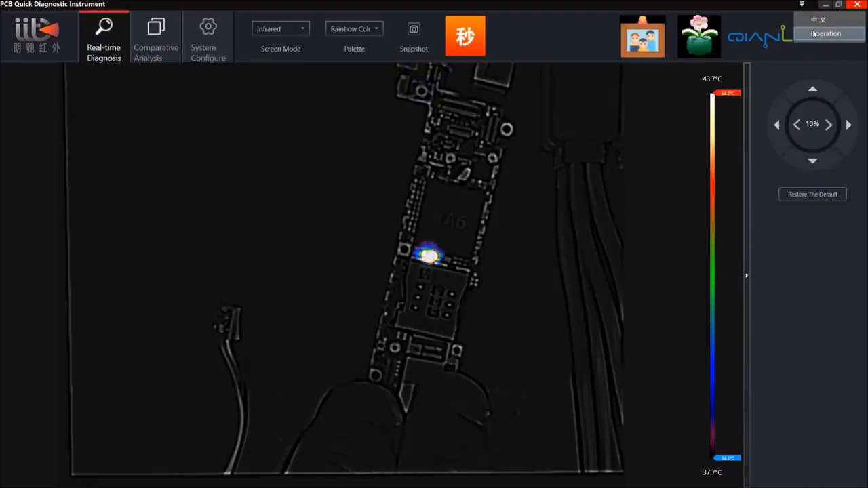
left_click(819, 19)
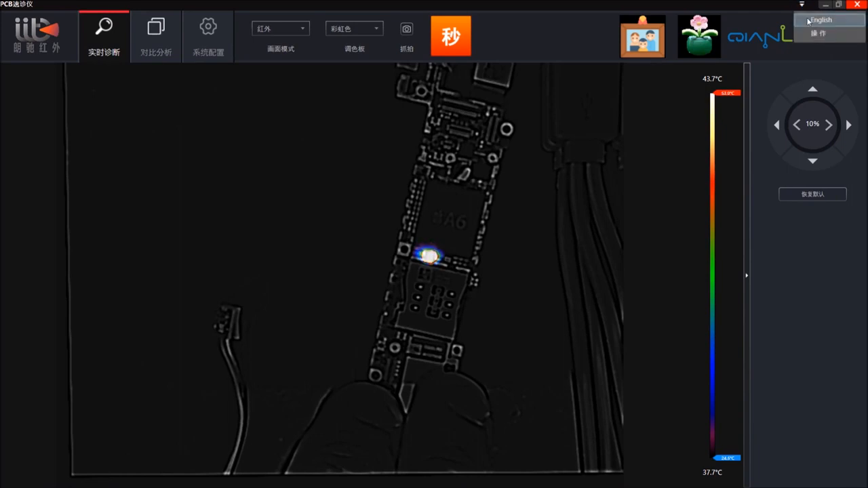
left_click(821, 19)
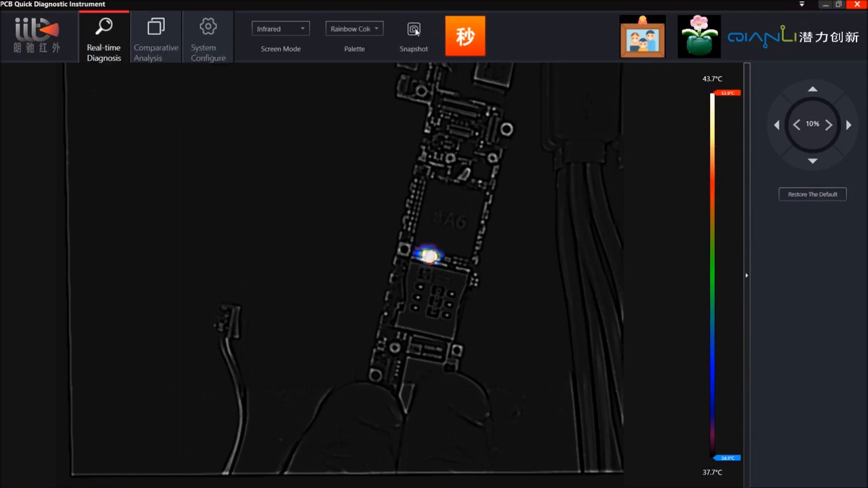